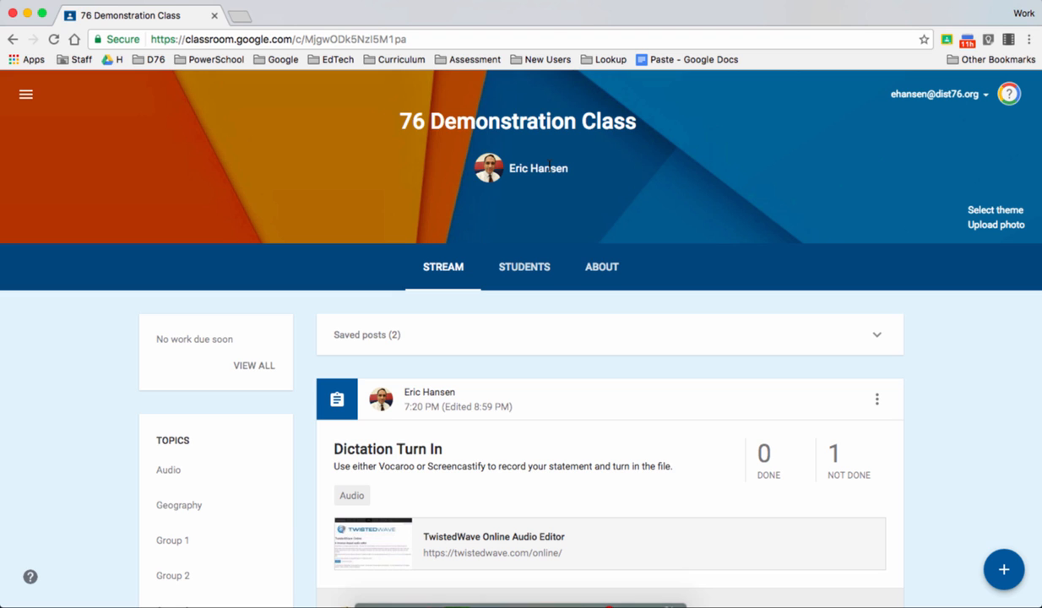
pyautogui.moveTo(550, 170)
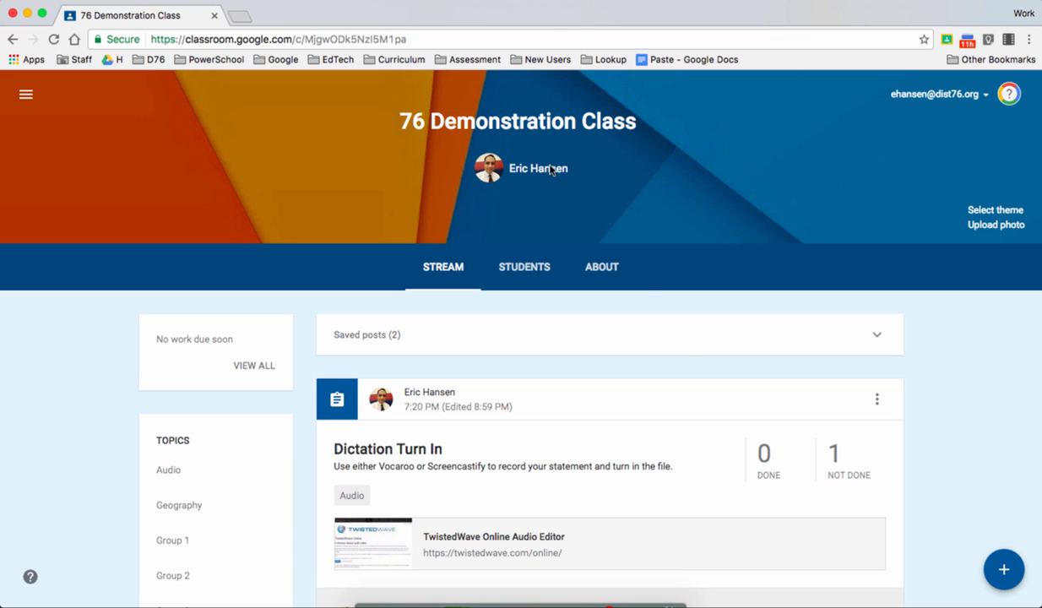
# Leave the class stream and launch the TwistedWave Online audio editor from the app launcher.
pyautogui.click(1003, 569)
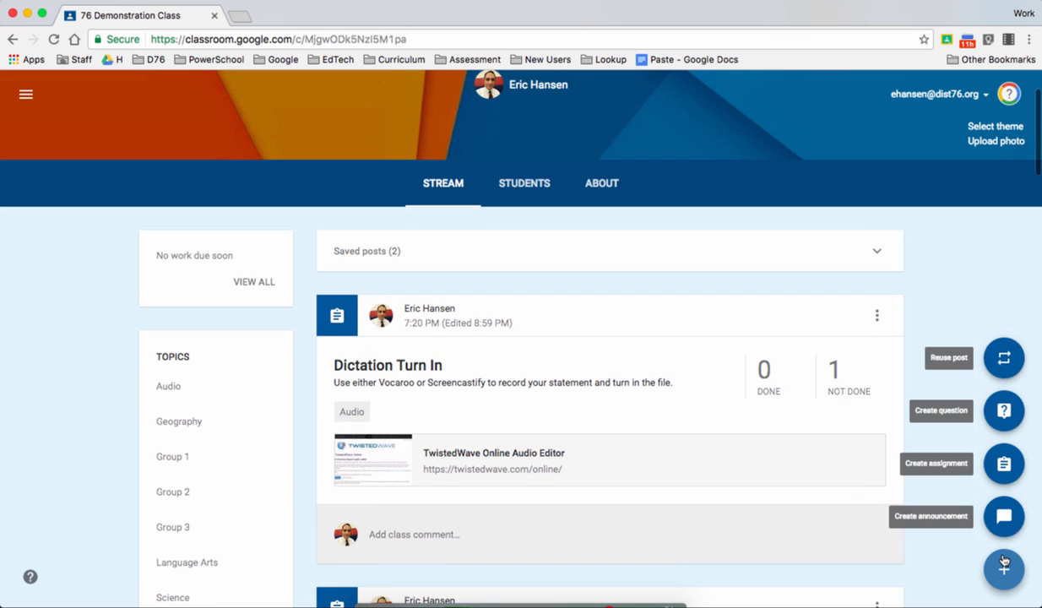
pyautogui.click(1002, 569)
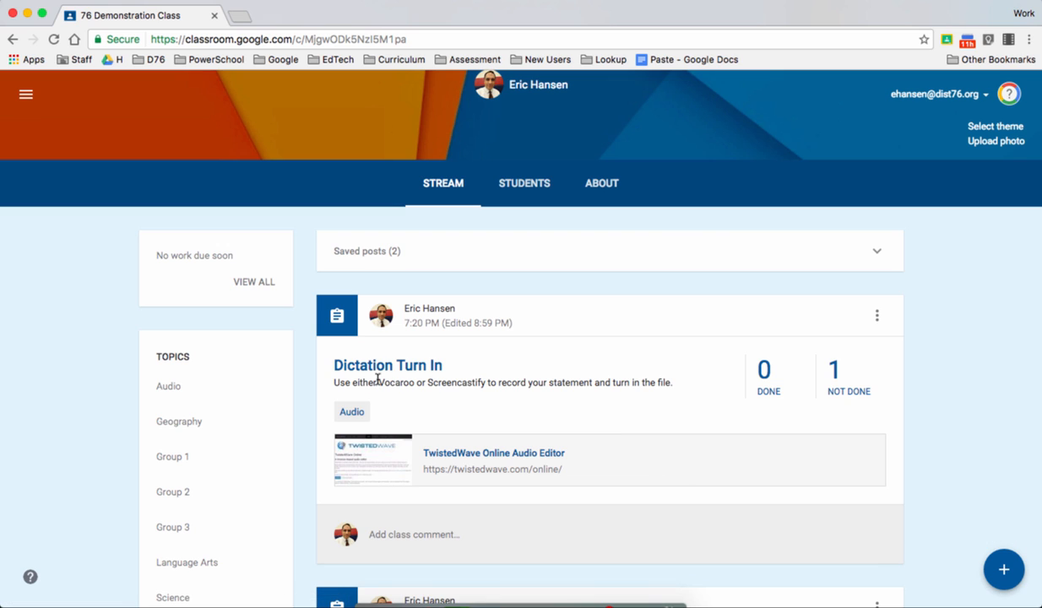
pyautogui.moveTo(462, 442)
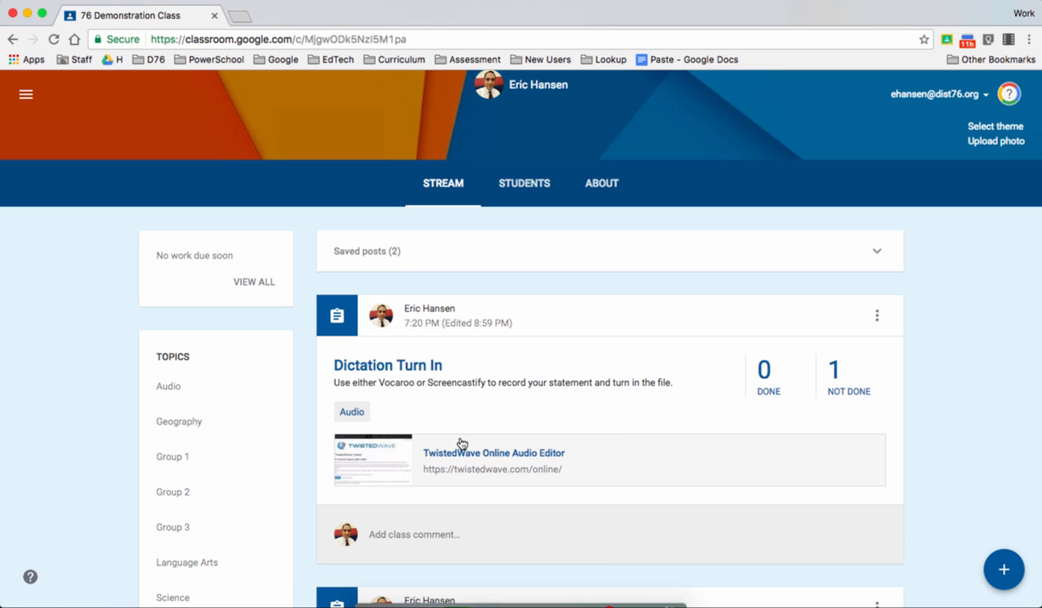
pyautogui.moveTo(548, 444)
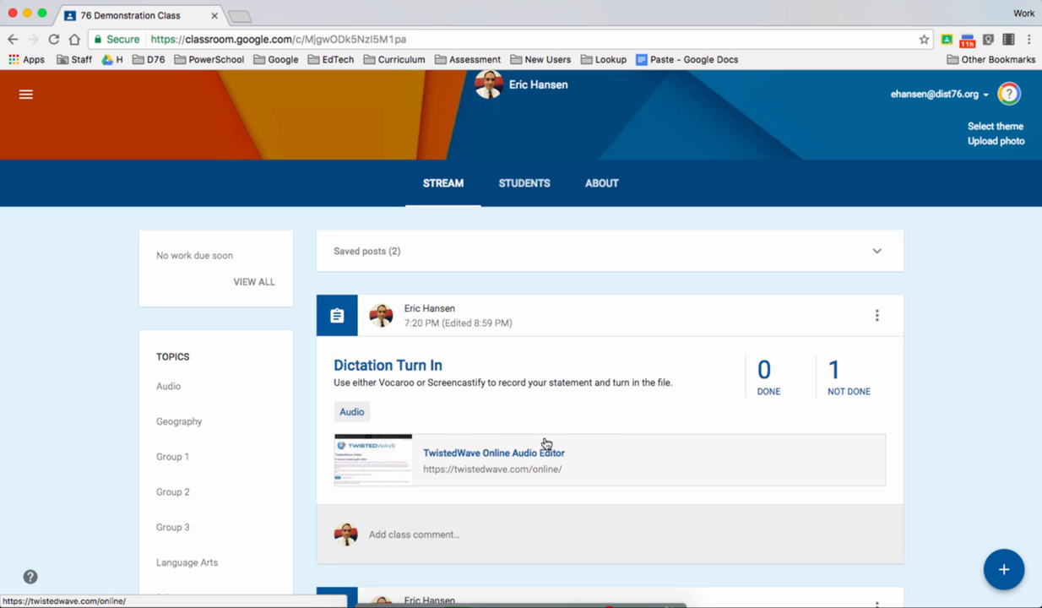
pyautogui.scroll(-3)
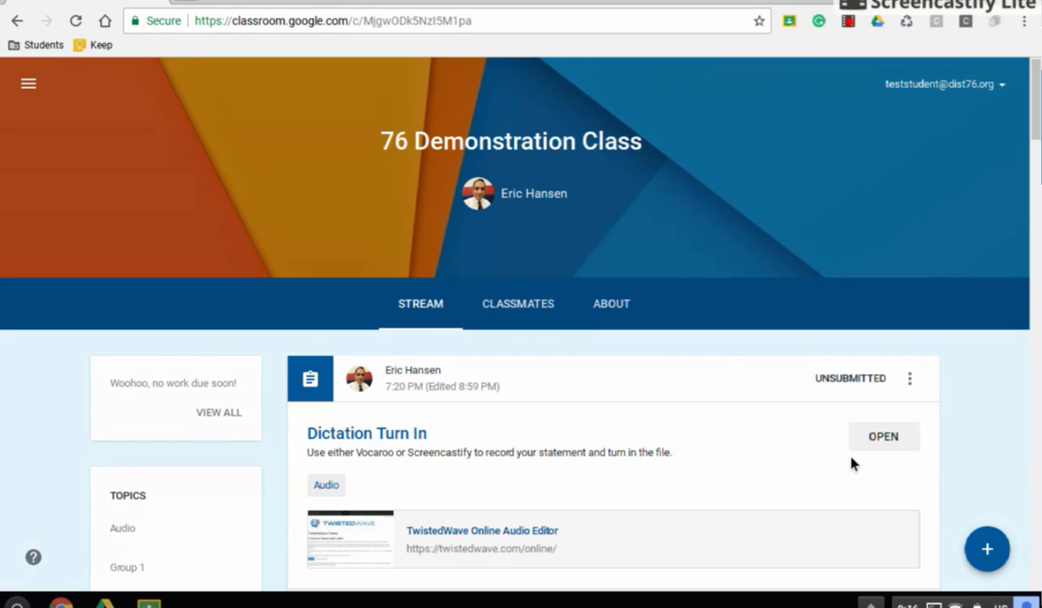
pyautogui.scroll(-3)
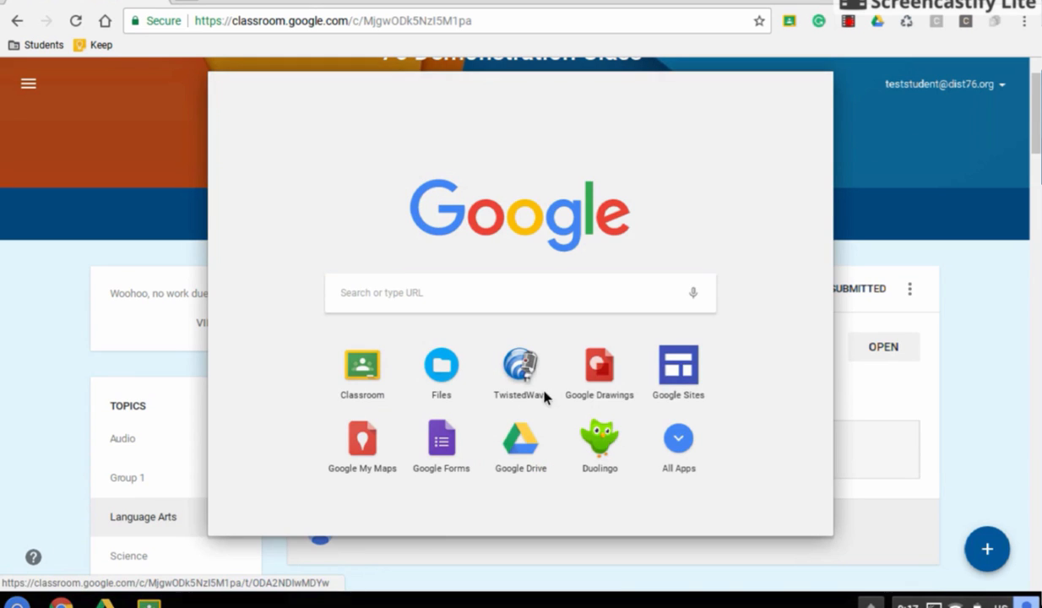
pyautogui.moveTo(524, 368)
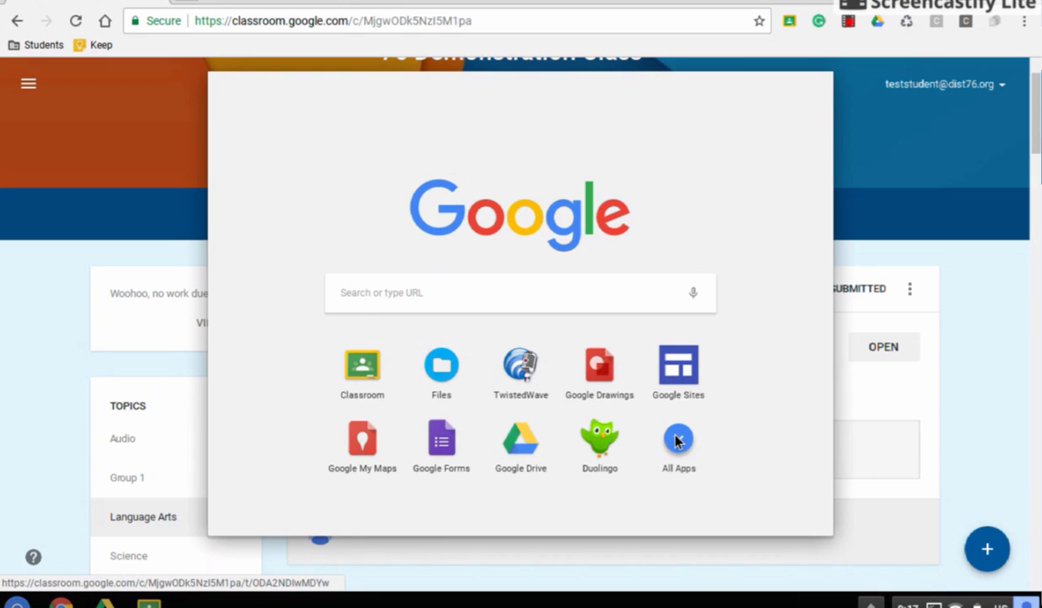
pyautogui.click(520, 368)
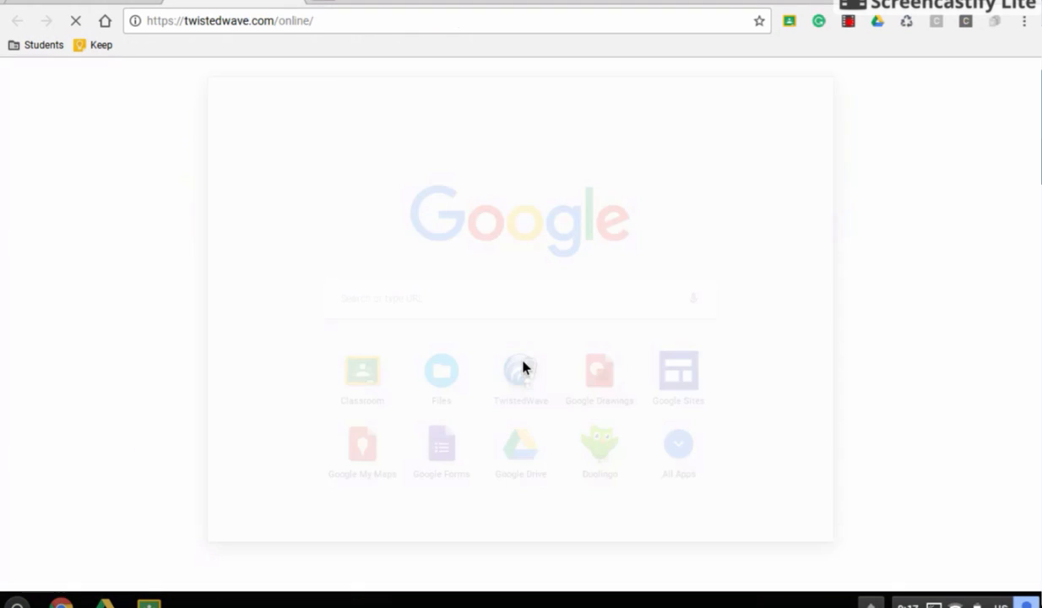
# Start a new blank untitled audio document in its own TwistedWave editor window.
pyautogui.click(520, 371)
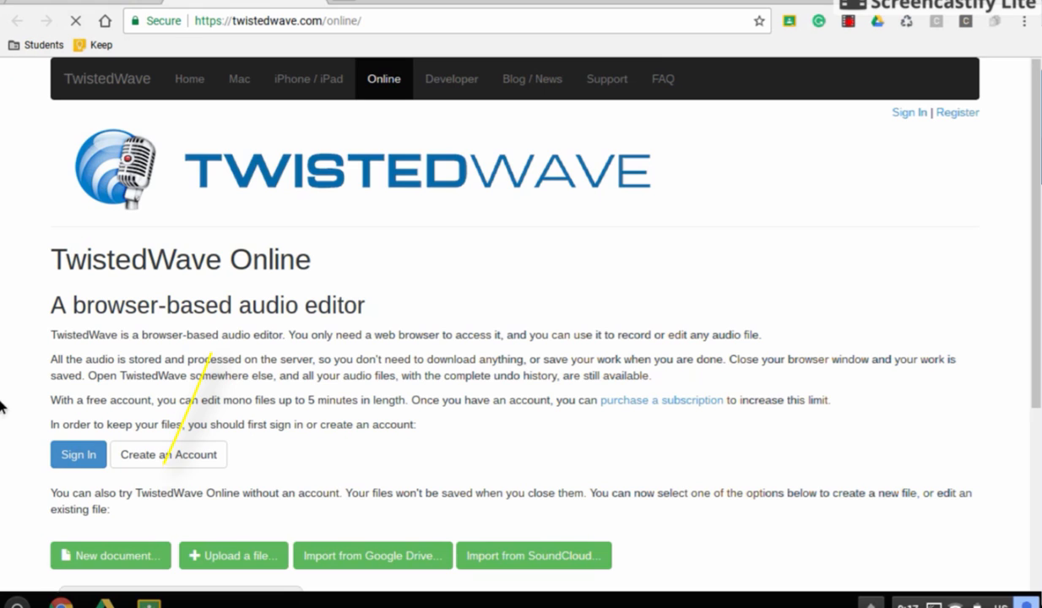
pyautogui.click(111, 556)
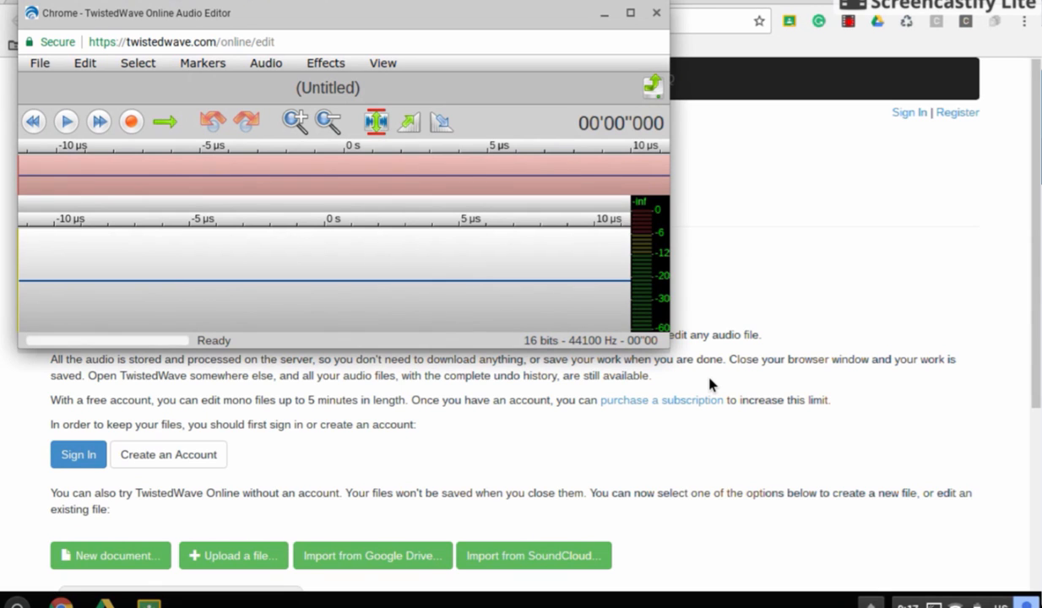
pyautogui.moveTo(672, 361)
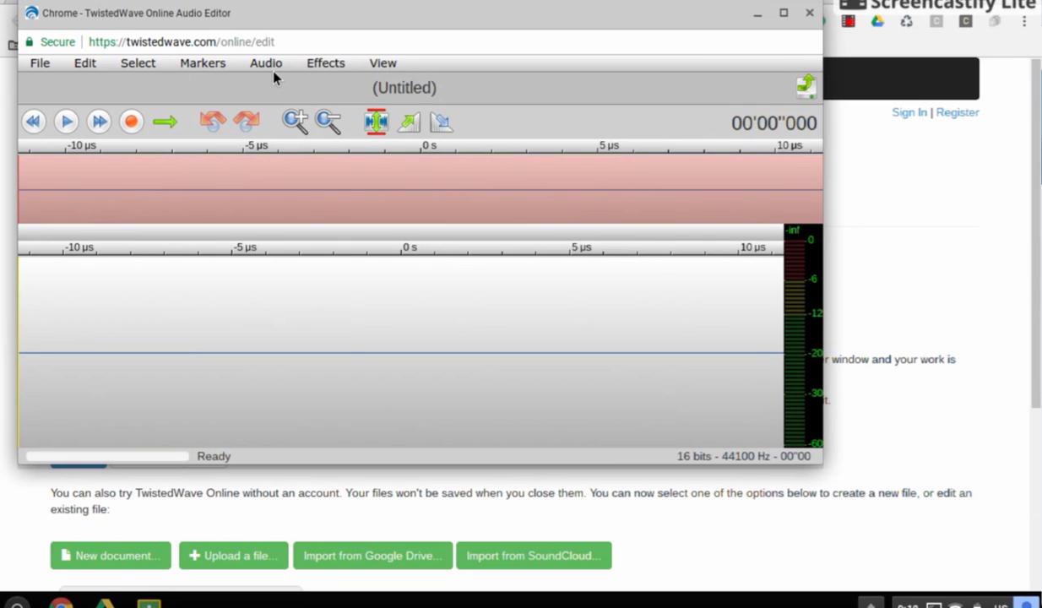
pyautogui.moveTo(422, 32)
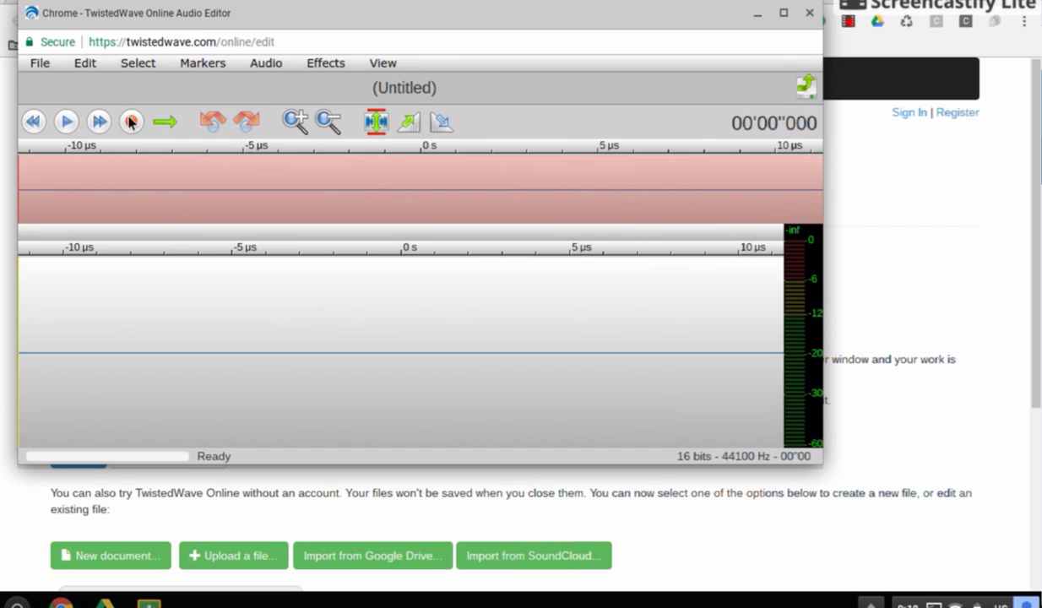
# Record an eight-second voice clip, then play it back from the start and pause.
pyautogui.click(132, 121)
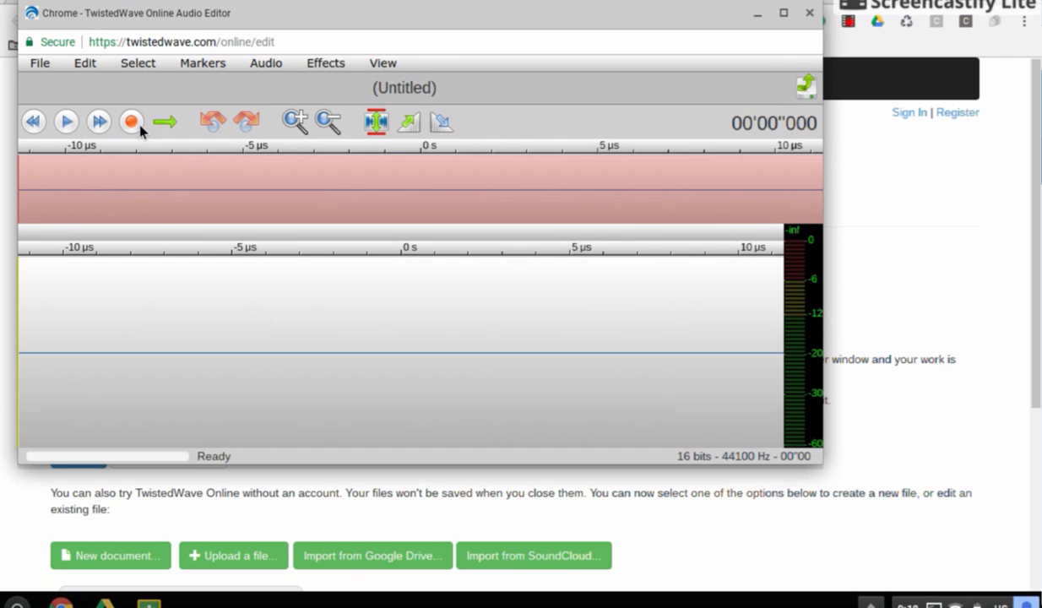
pyautogui.click(132, 122)
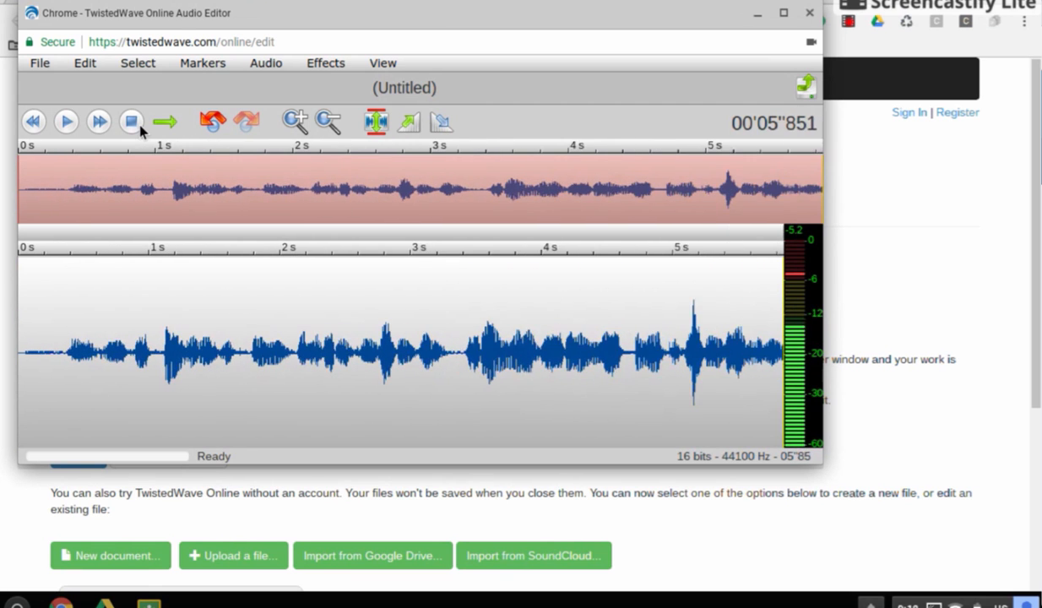
pyautogui.click(132, 122)
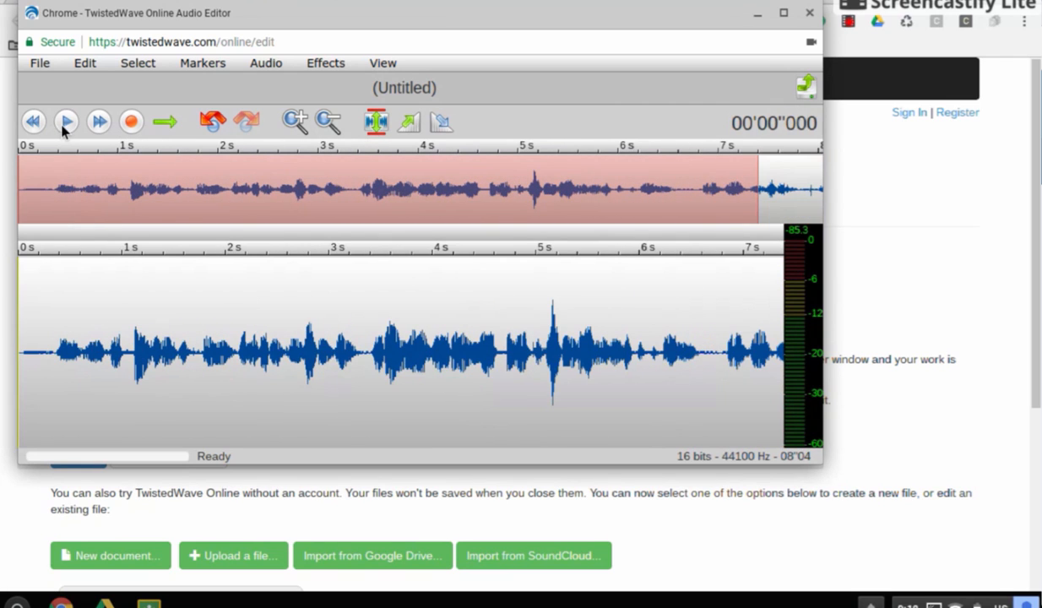
pyautogui.click(66, 121)
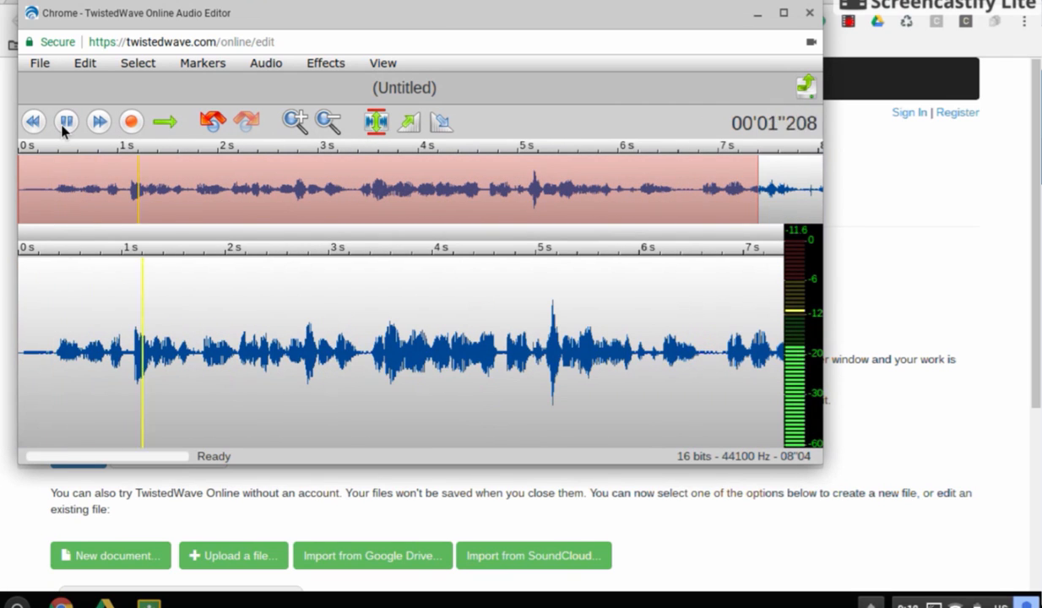
pyautogui.click(65, 121)
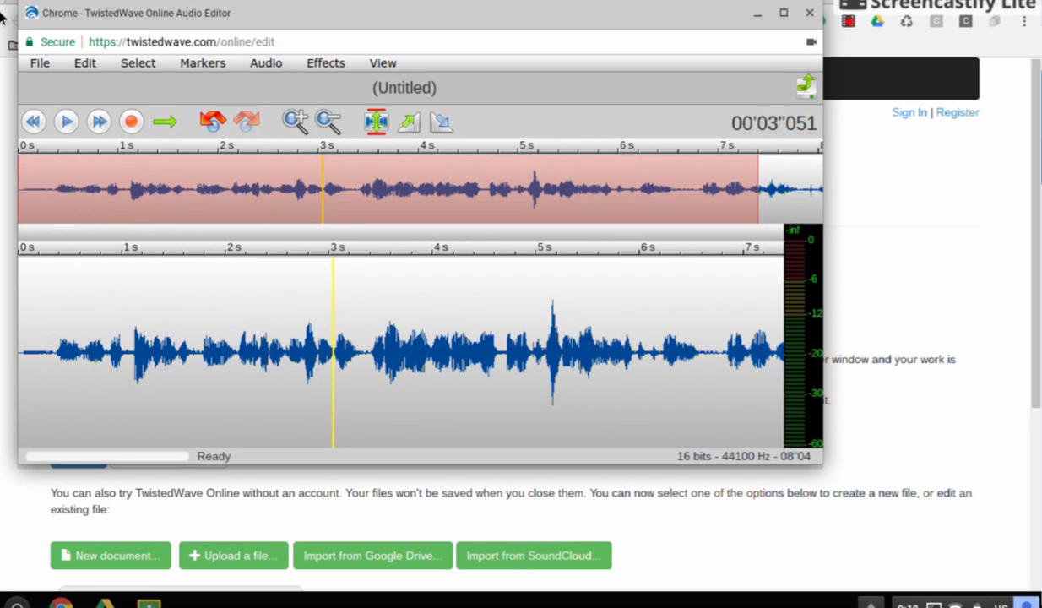
# Download the recording from the File menu as an MP3 titled 'Hansen Audio'.
pyautogui.click(39, 63)
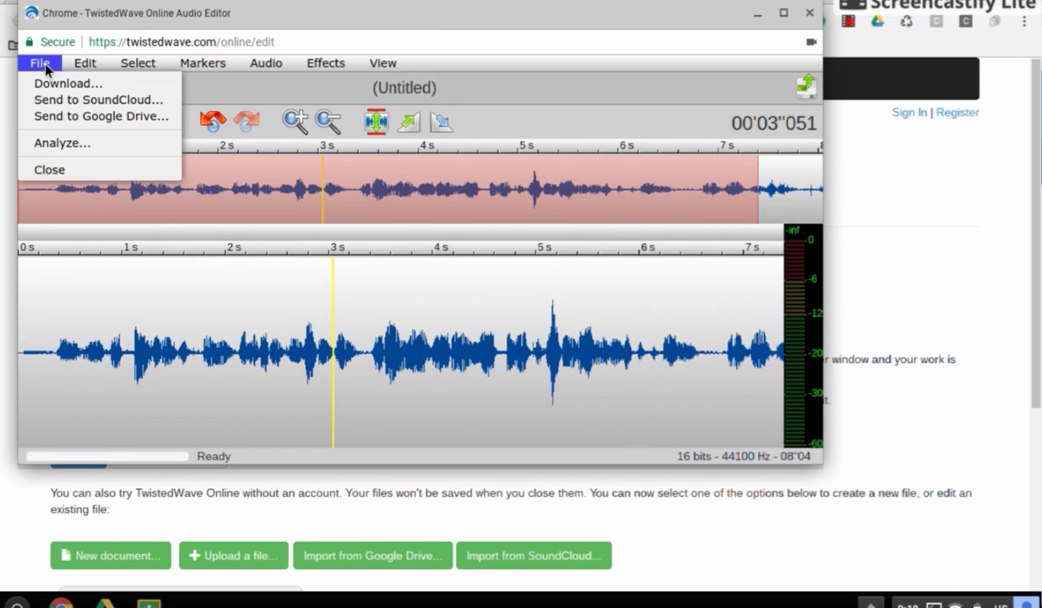
pyautogui.moveTo(68, 82)
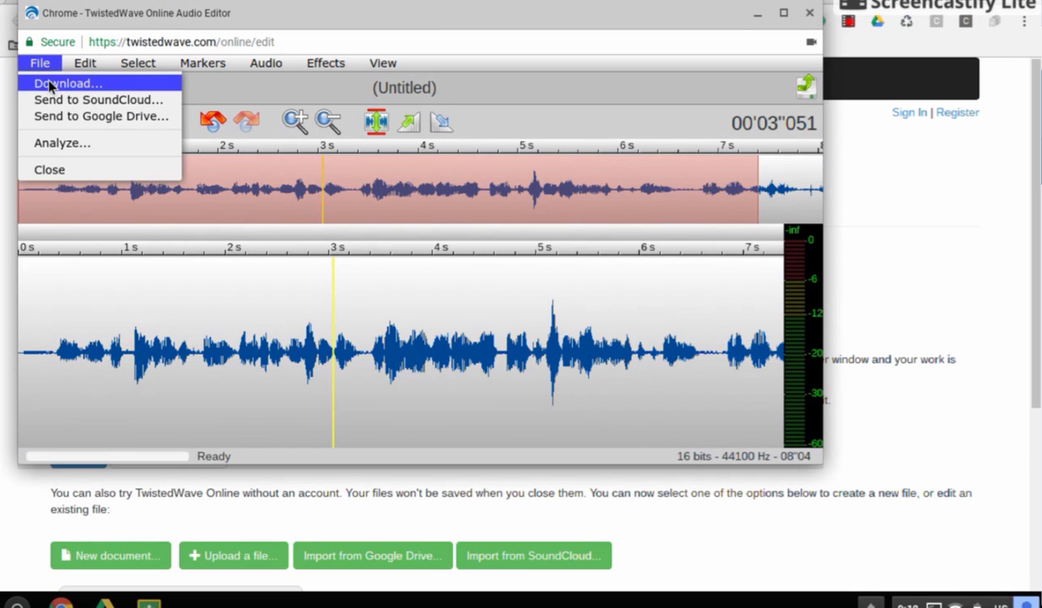
pyautogui.click(67, 83)
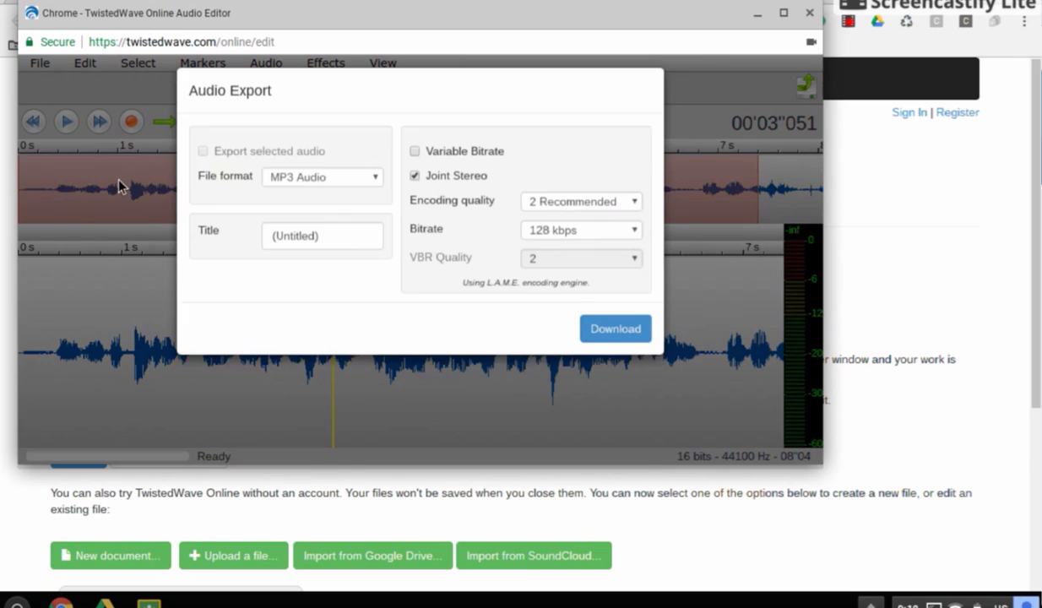
pyautogui.click(322, 247)
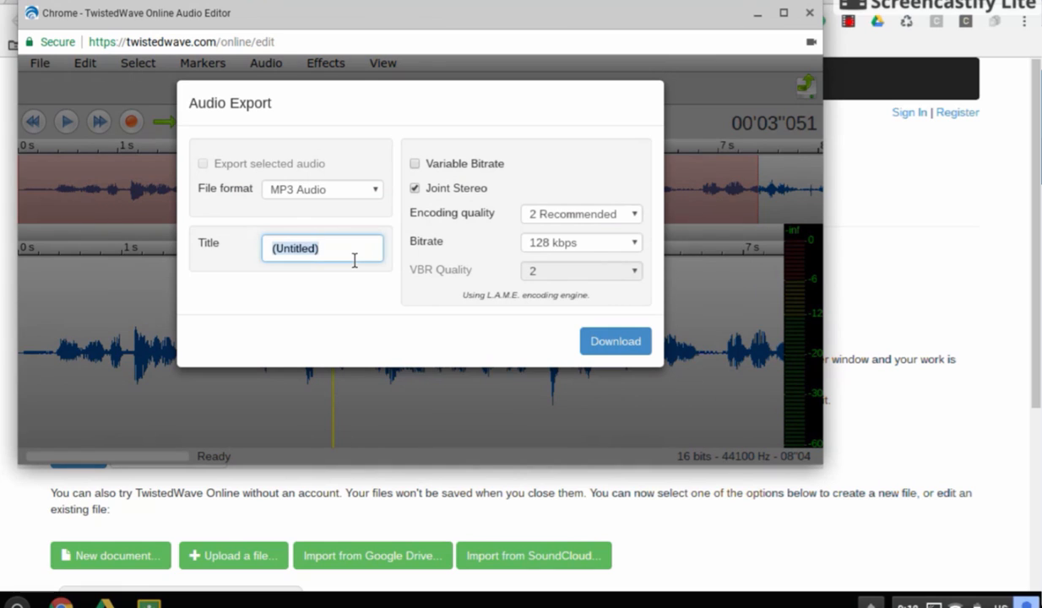
pyautogui.click(323, 247)
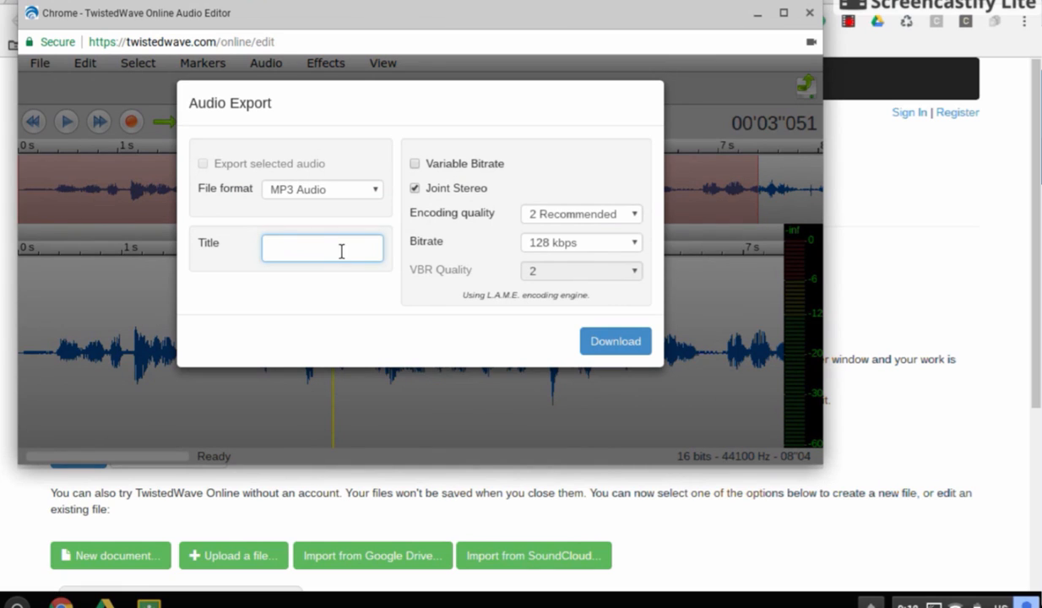
pyautogui.write('Hansens')
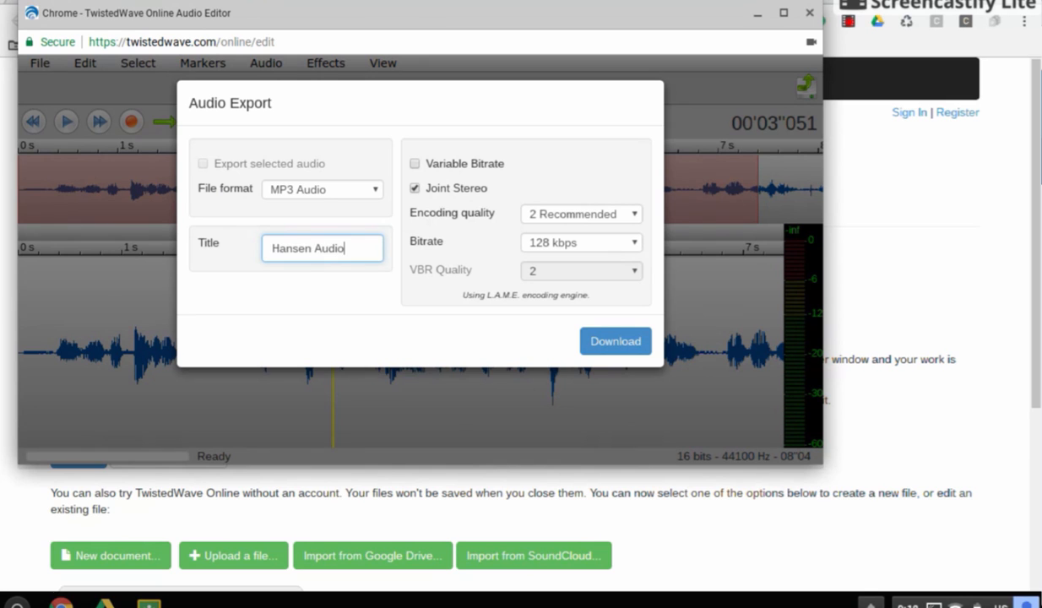
pyautogui.click(615, 341)
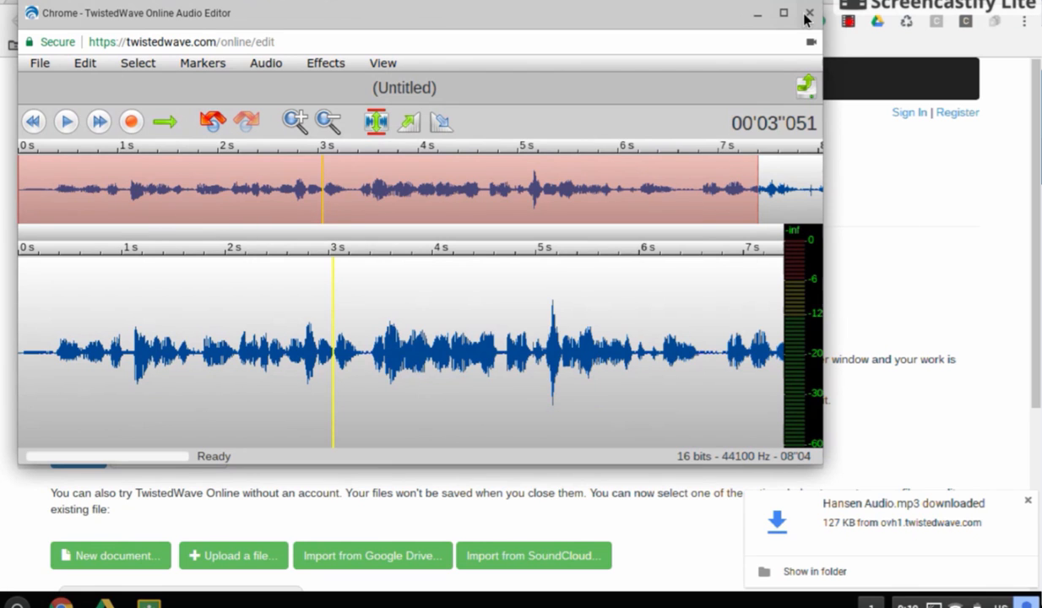
# Return to Classroom, open Dictation Turn In and remove the old Hansen.mp3 attachment.
pyautogui.click(811, 13)
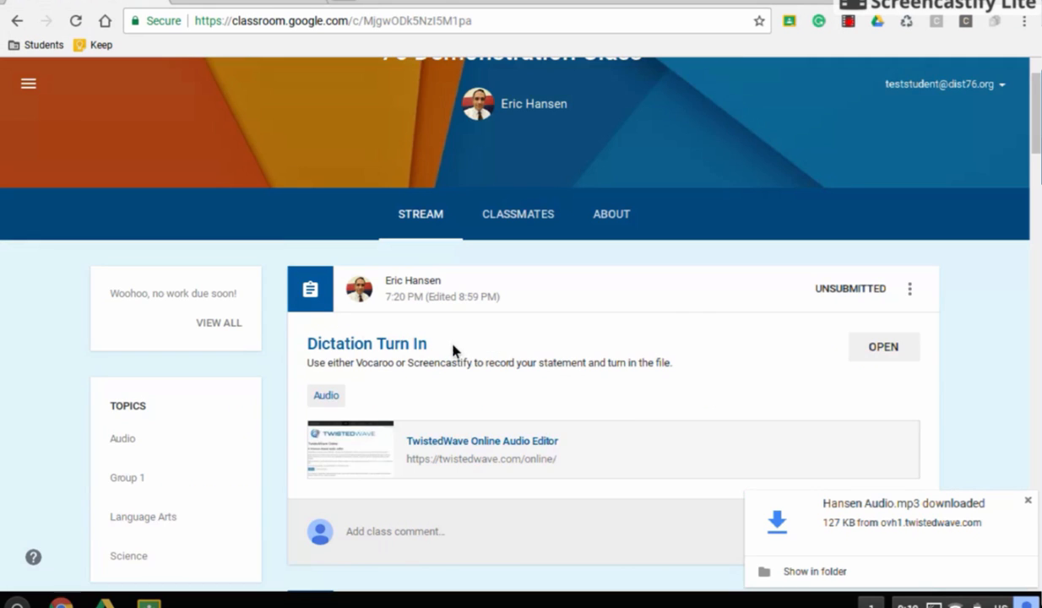
pyautogui.scroll(-3)
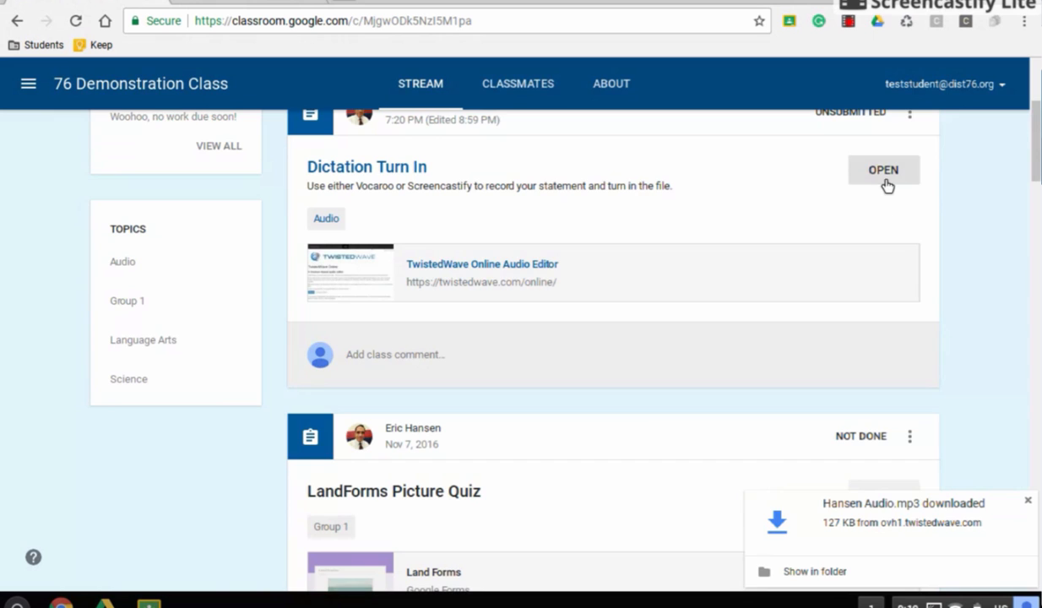
pyautogui.click(883, 169)
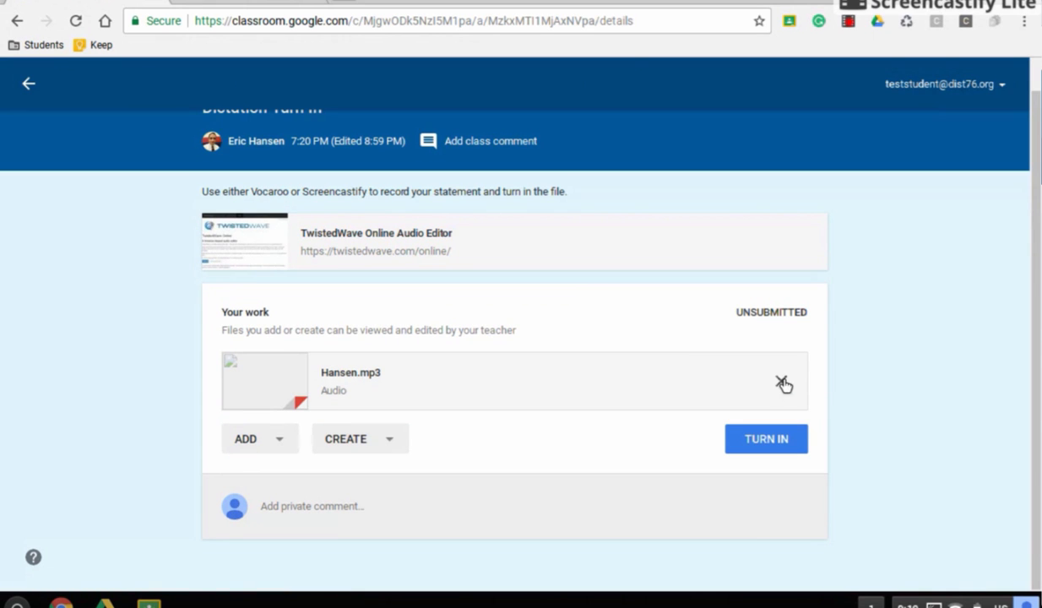
pyautogui.click(784, 382)
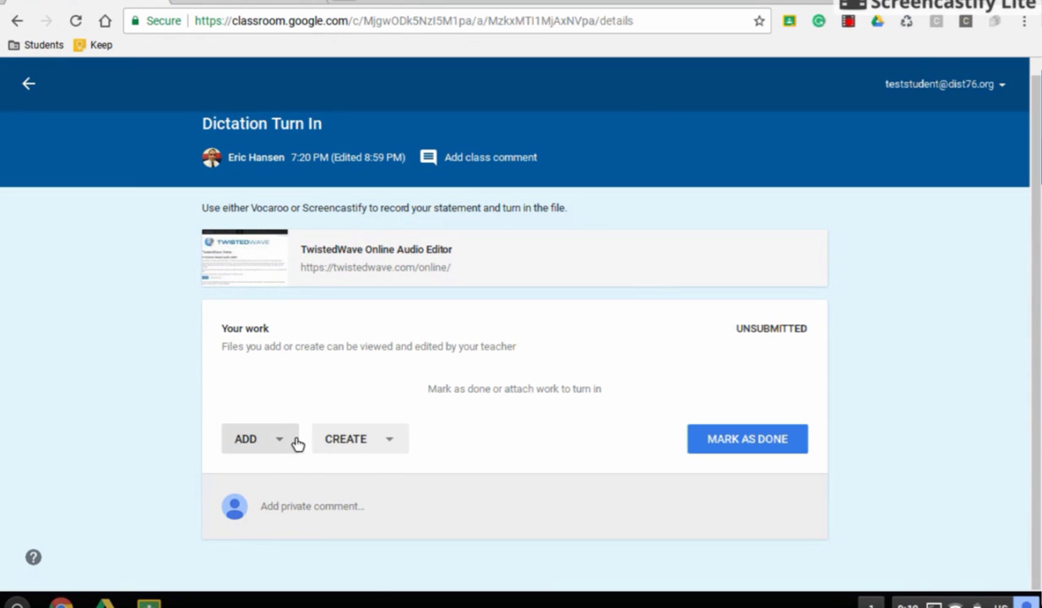
# Attach Hansen Audio.mp3 from Google Drive and bring up the turn-in confirmation.
pyautogui.click(245, 439)
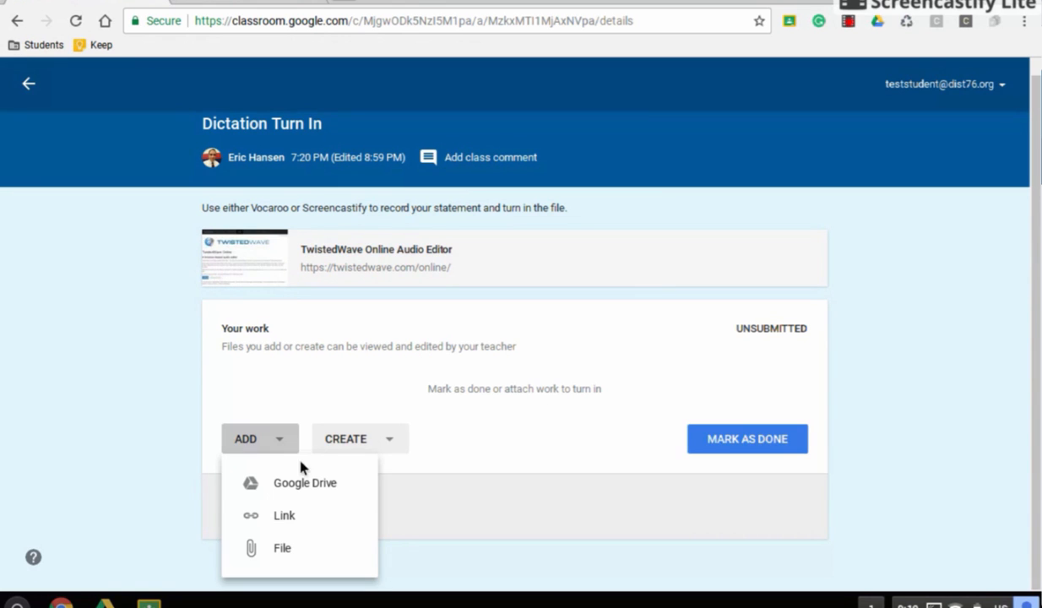
pyautogui.moveTo(304, 483)
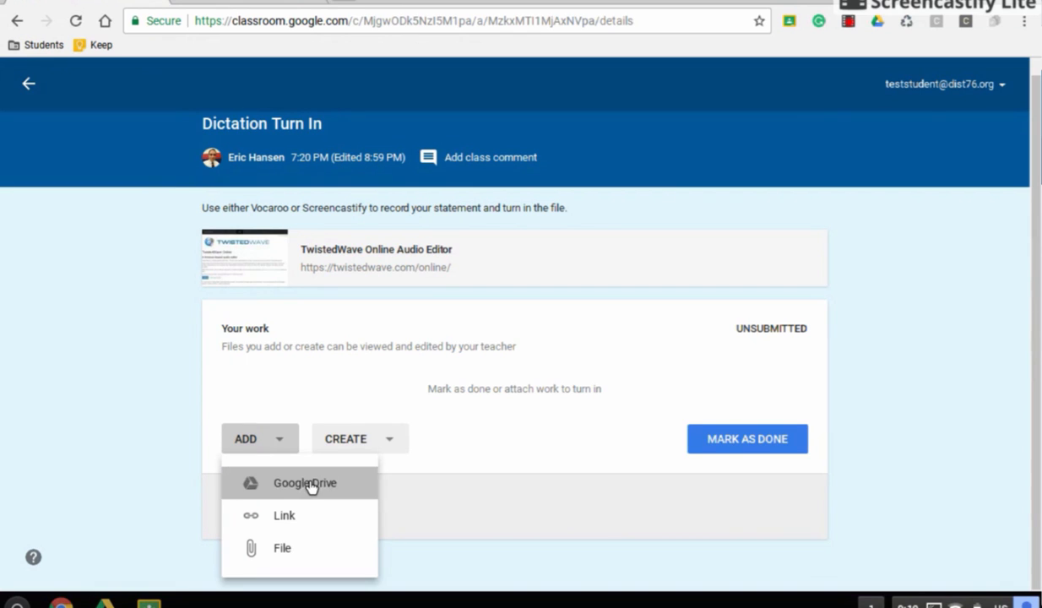
pyautogui.click(304, 483)
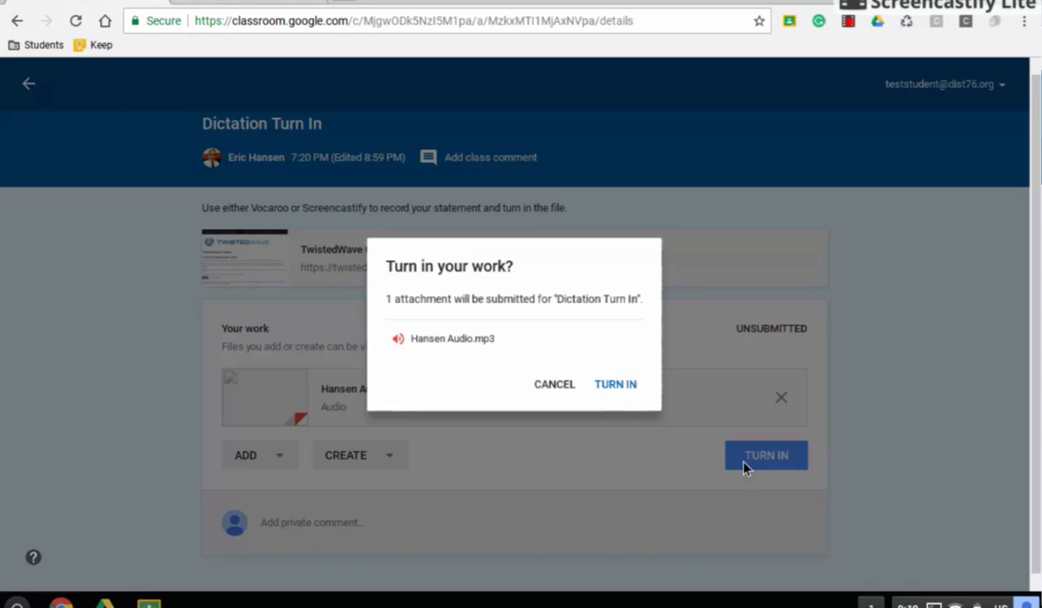
# Confirm turning in Hansen Audio.mp3 so the assignment is marked Done.
pyautogui.click(615, 385)
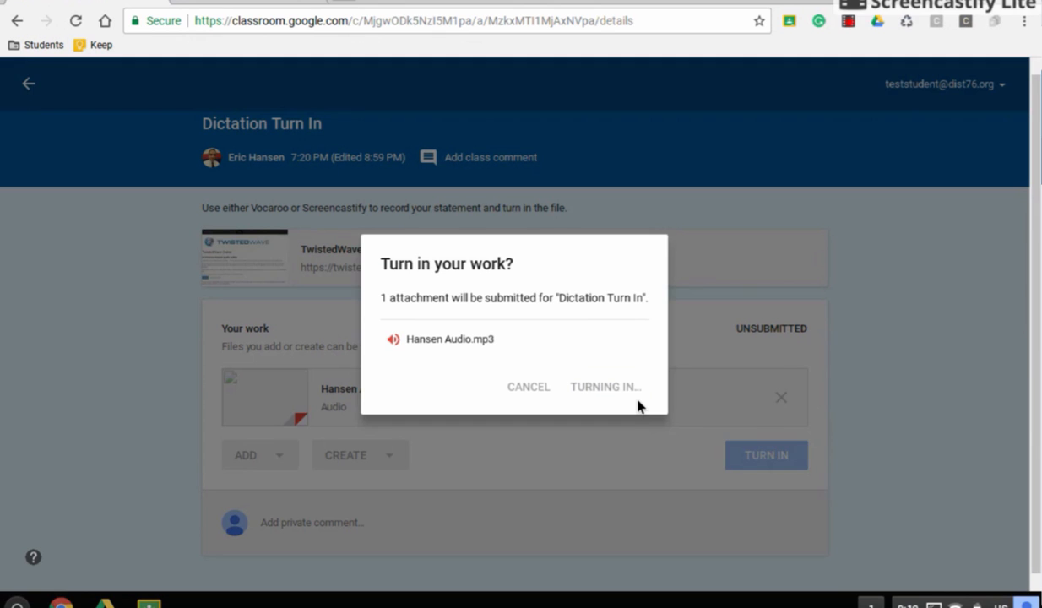
pyautogui.click(604, 387)
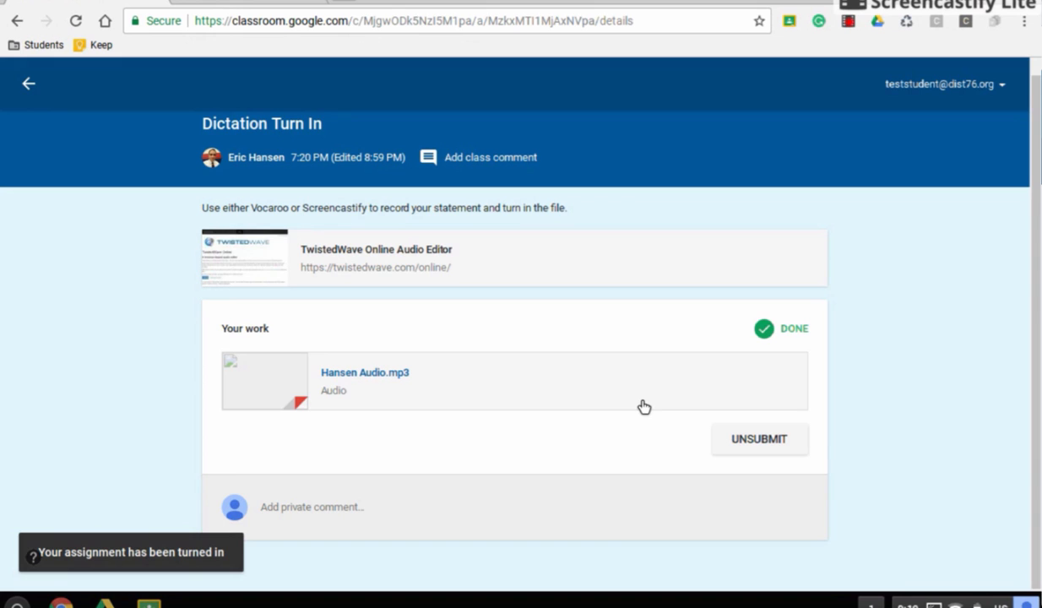
pyautogui.moveTo(861, 469)
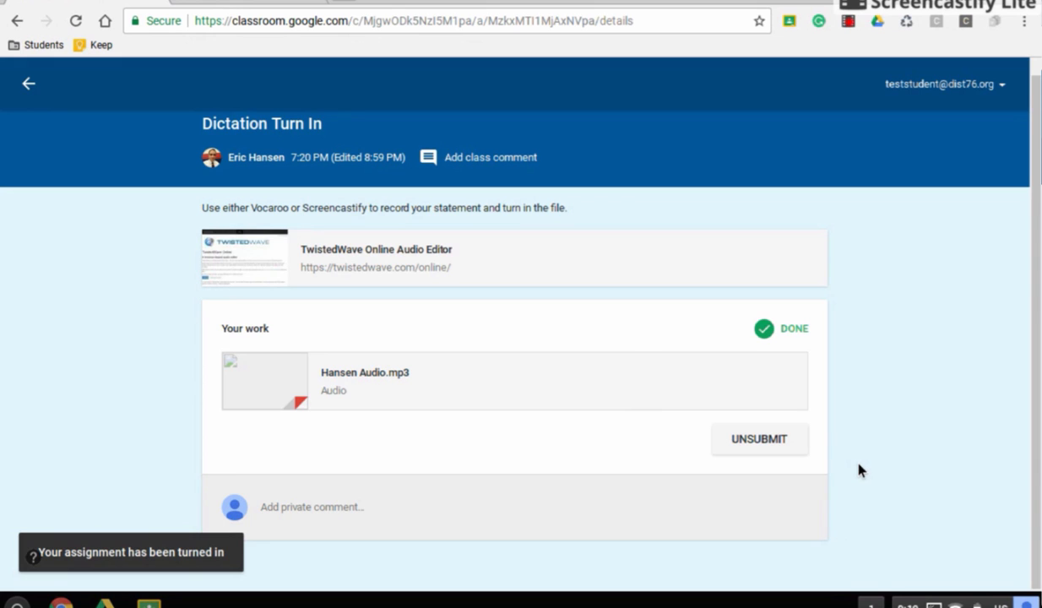